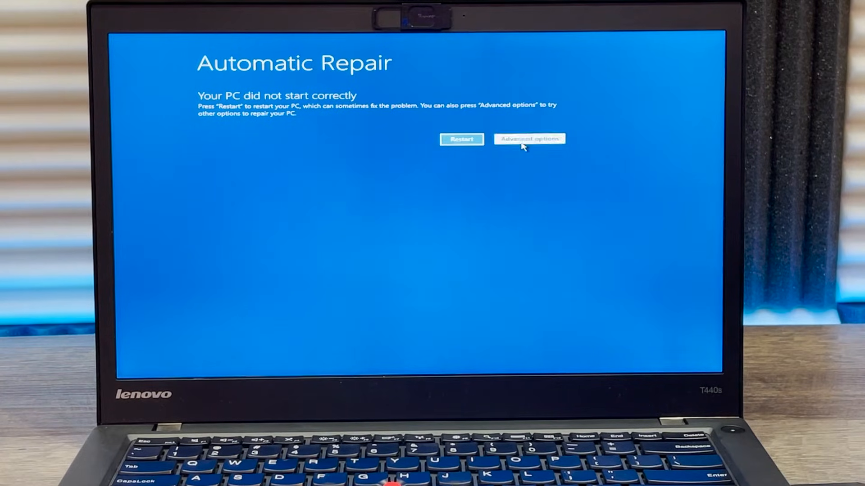
Step: Go from Automatic Repair via Advanced options into the Troubleshoot menu
{"action": "left_click", "coordinate": [528, 139]}
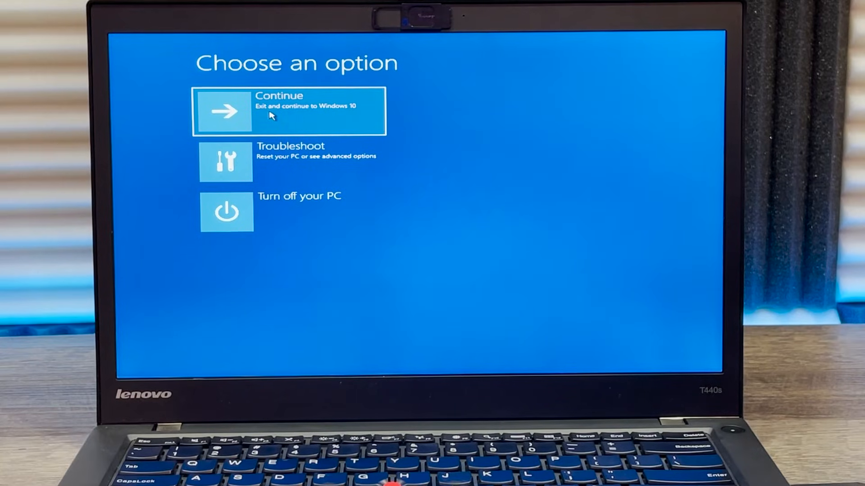
{"action": "mouse_move", "coordinate": [309, 115]}
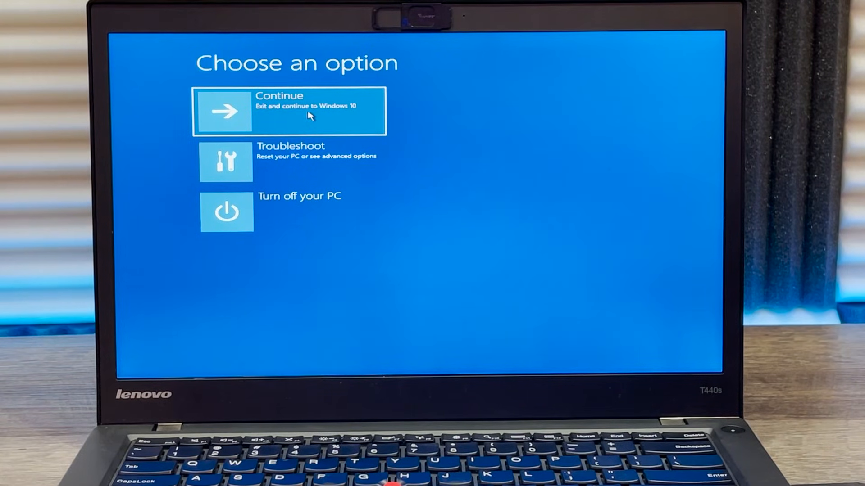
{"action": "mouse_move", "coordinate": [296, 208]}
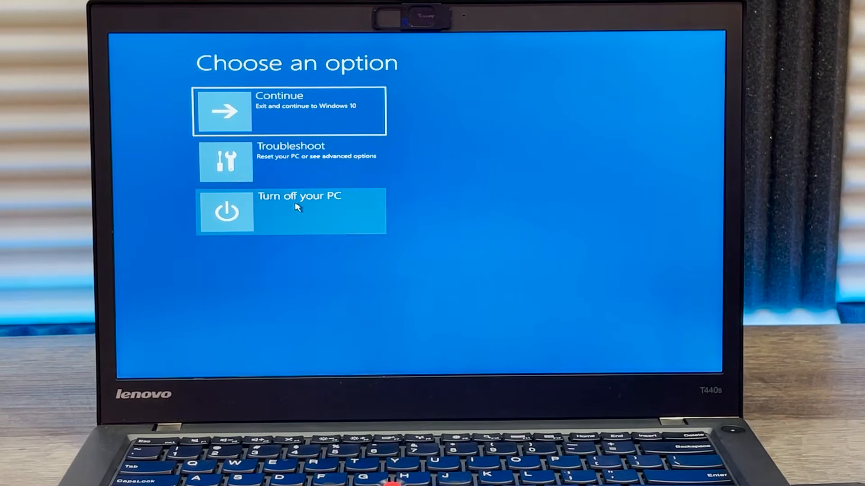
{"action": "left_click", "coordinate": [290, 161]}
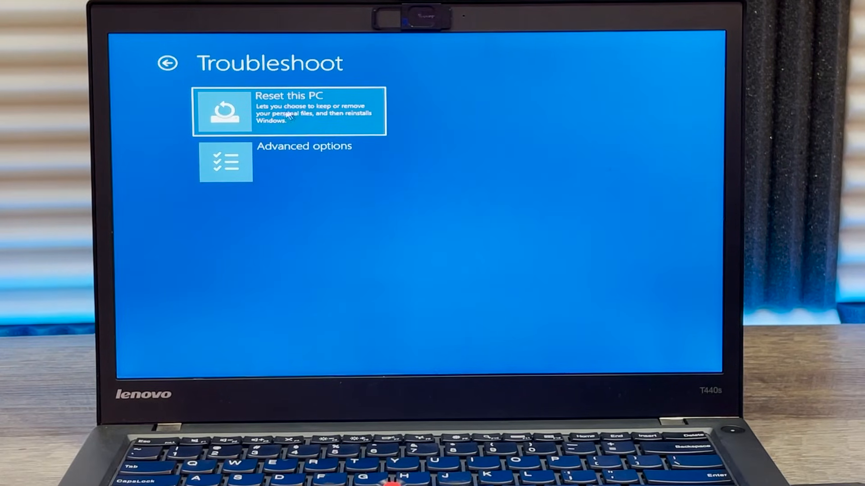
{"action": "mouse_move", "coordinate": [312, 160]}
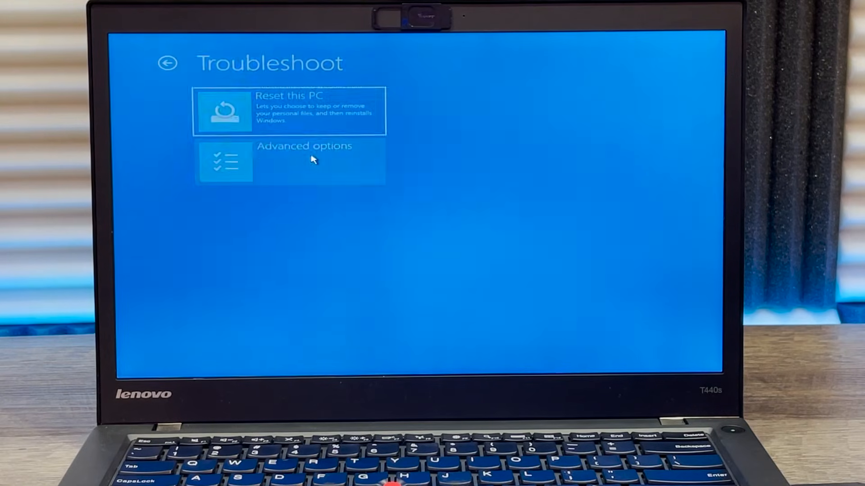
Step: Choose Advanced options to list Startup Repair, System Restore and Command Prompt tools
{"action": "left_click", "coordinate": [289, 162]}
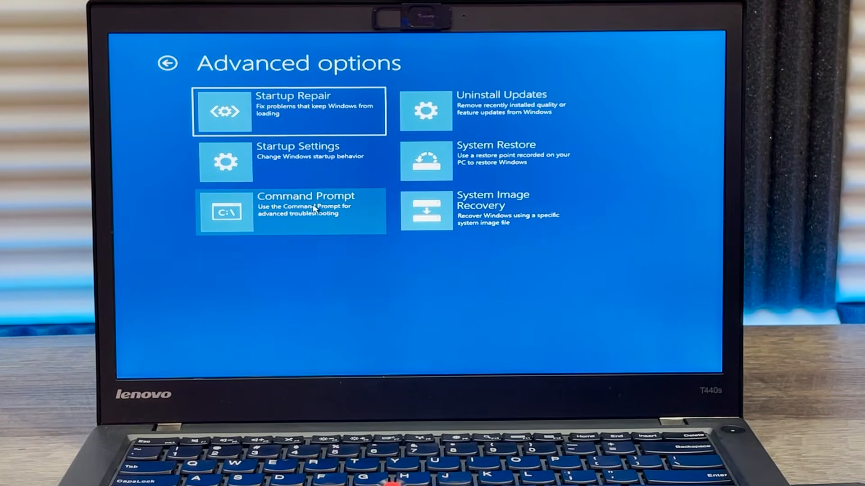
{"action": "mouse_move", "coordinate": [515, 116]}
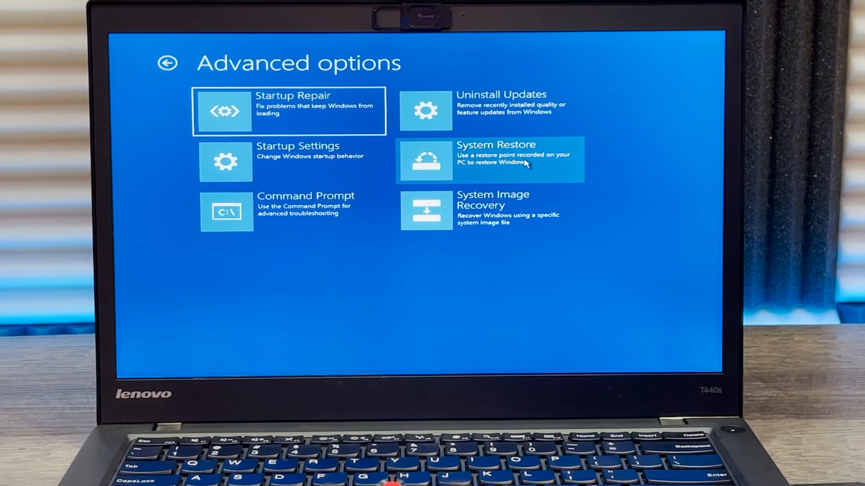
{"action": "mouse_move", "coordinate": [518, 201]}
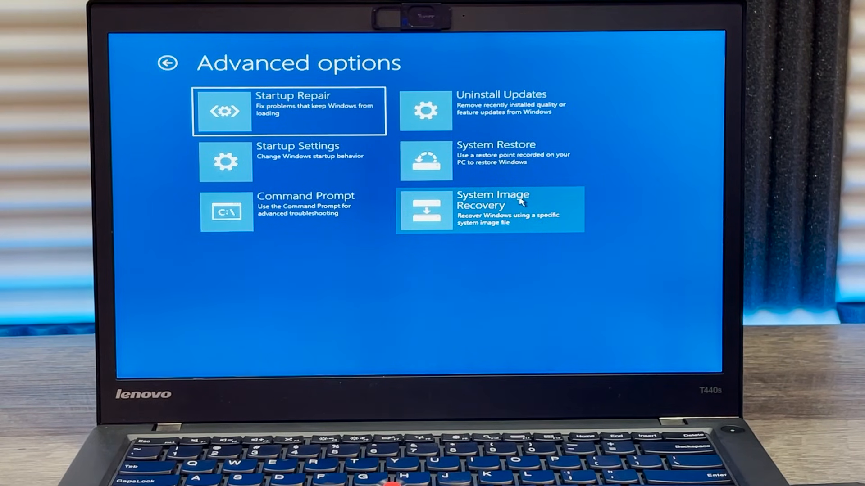